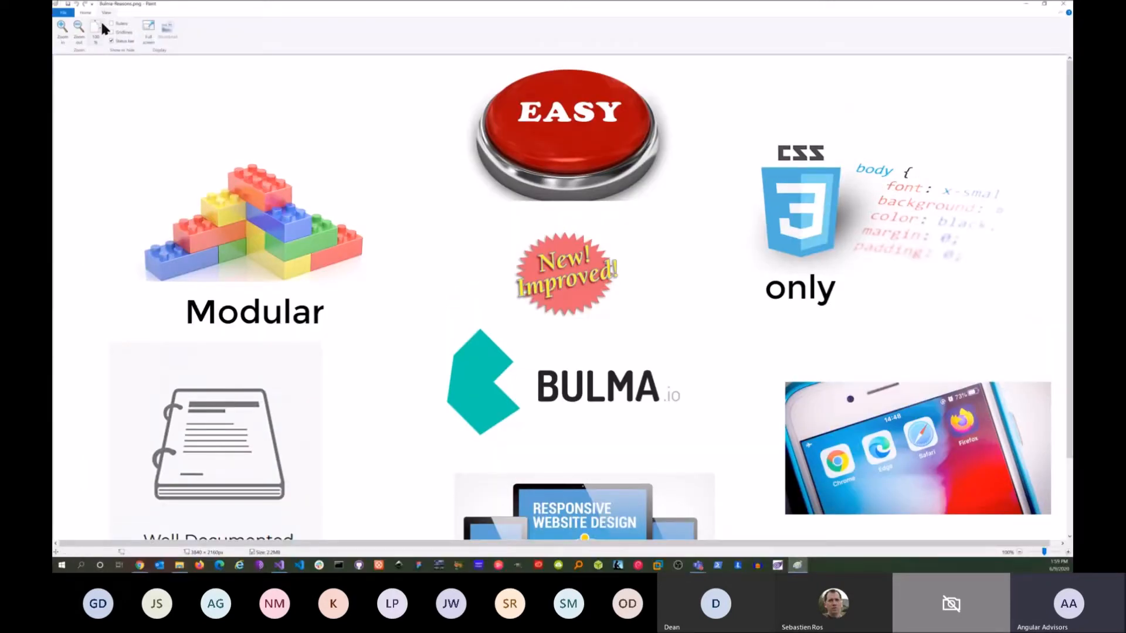
Open the webpack overview picture from recent pictures and show it full screen
click(63, 12)
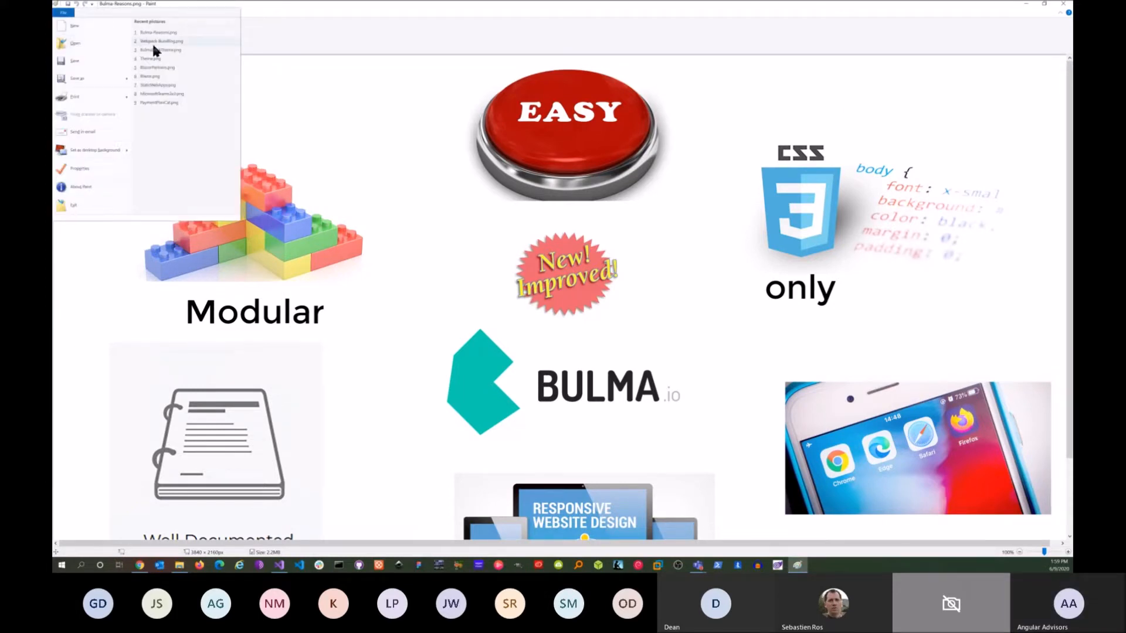
click(160, 41)
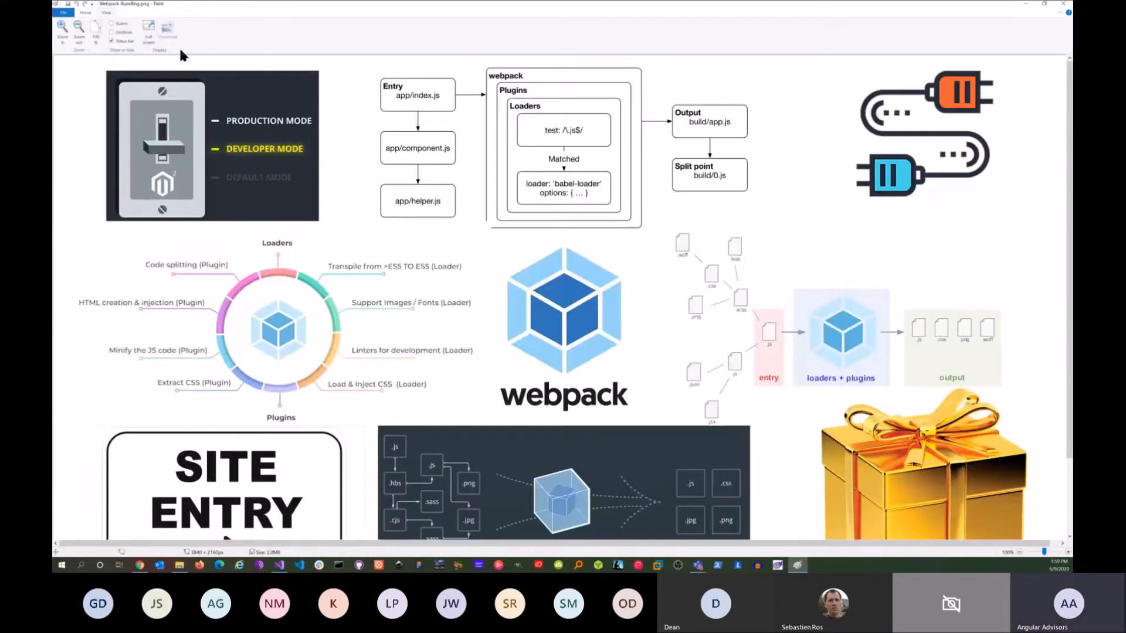
click(149, 31)
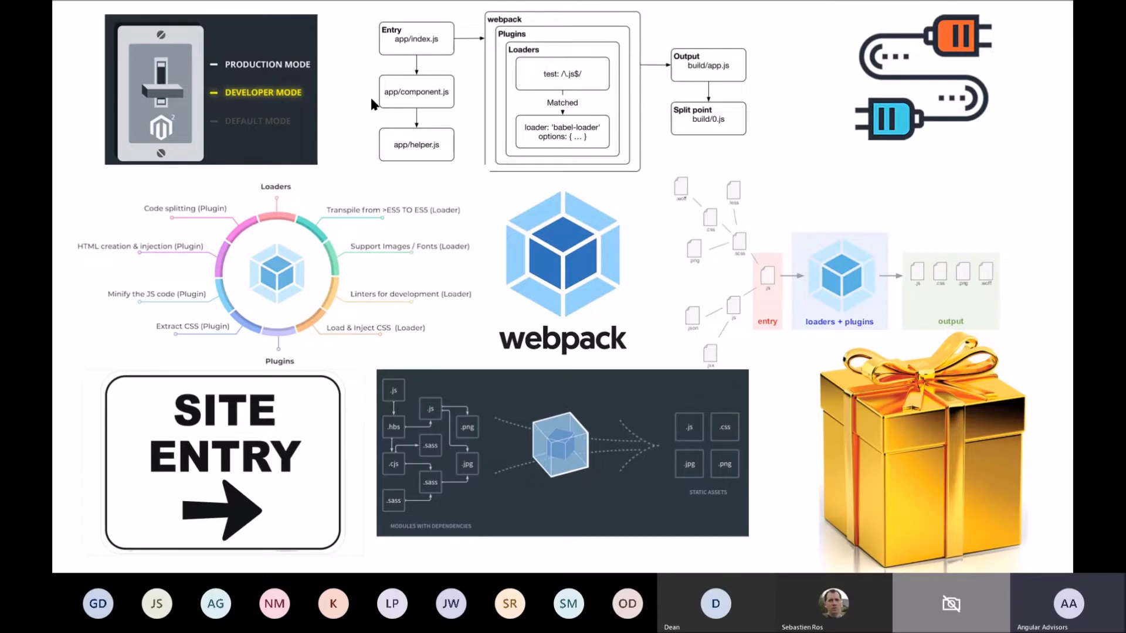
mouse_move(822, 126)
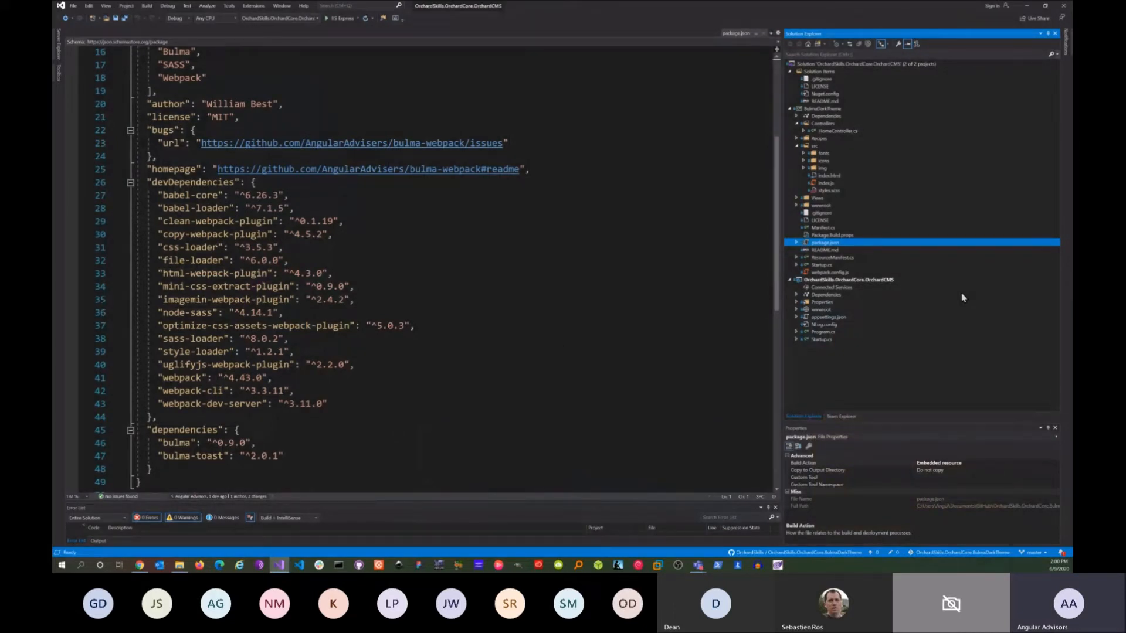
mouse_move(954, 280)
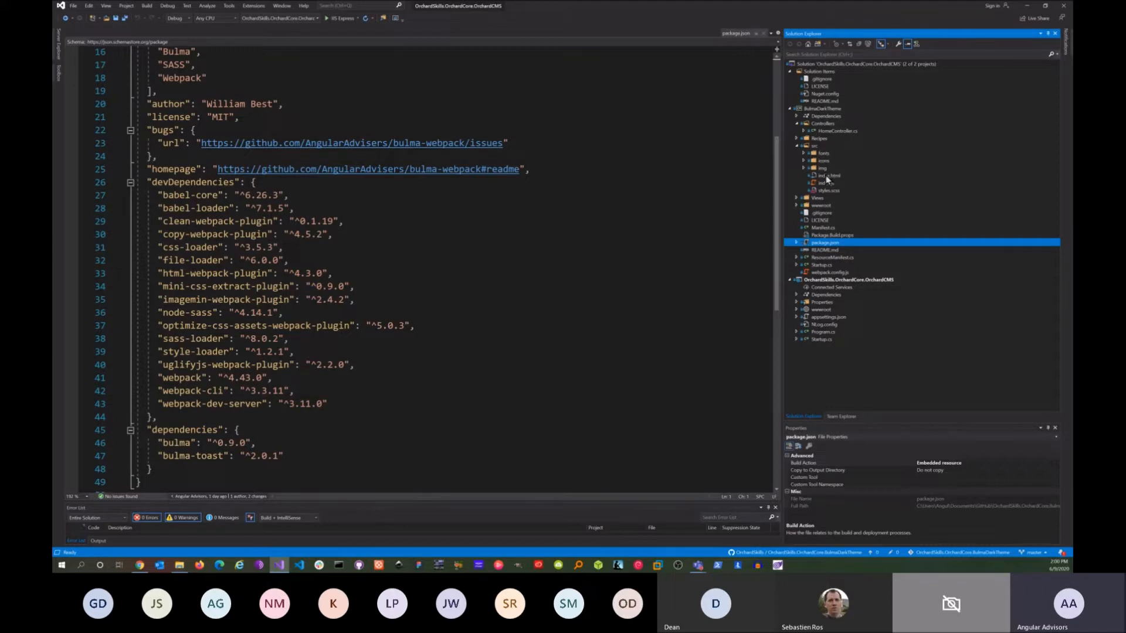
Open index.html and then styles.scss from the theme's src folder
double_click(826, 175)
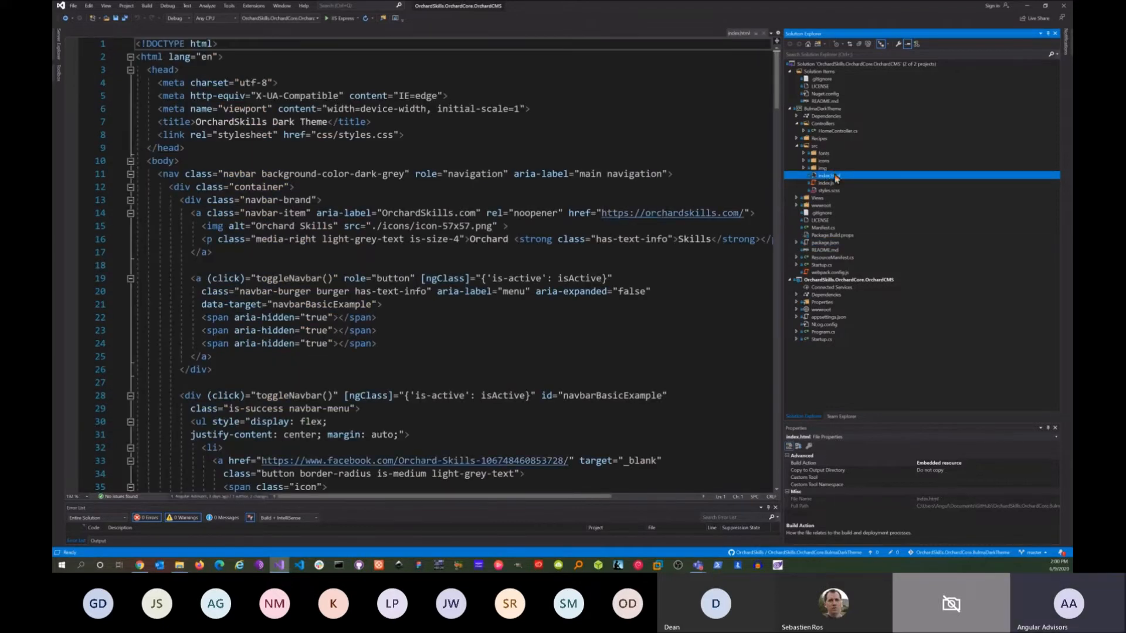
click(828, 190)
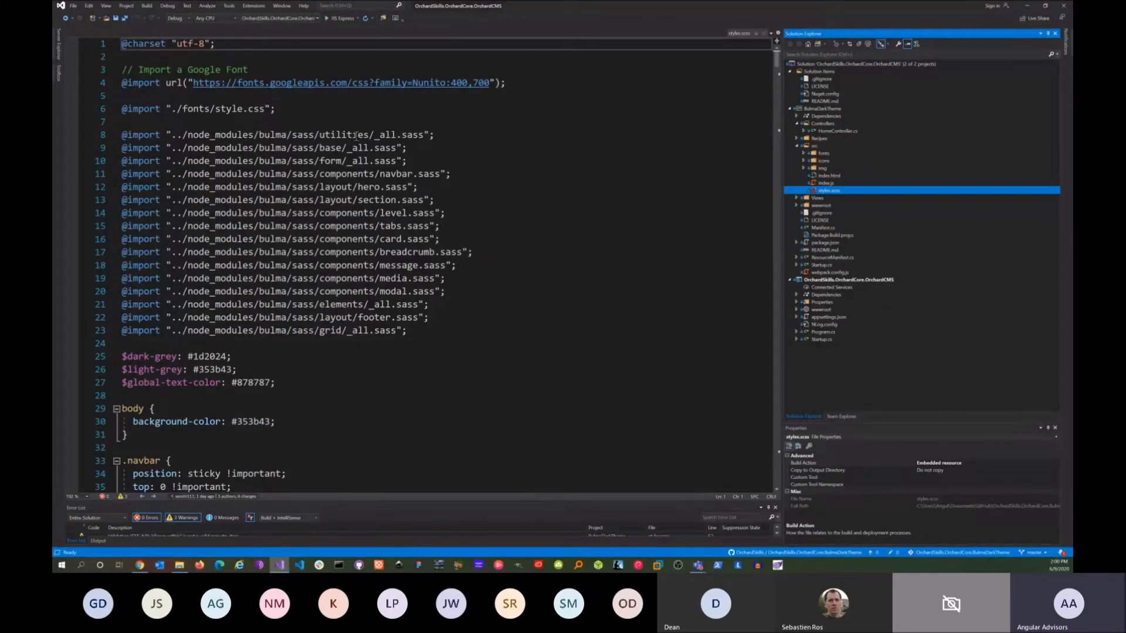
mouse_move(325, 336)
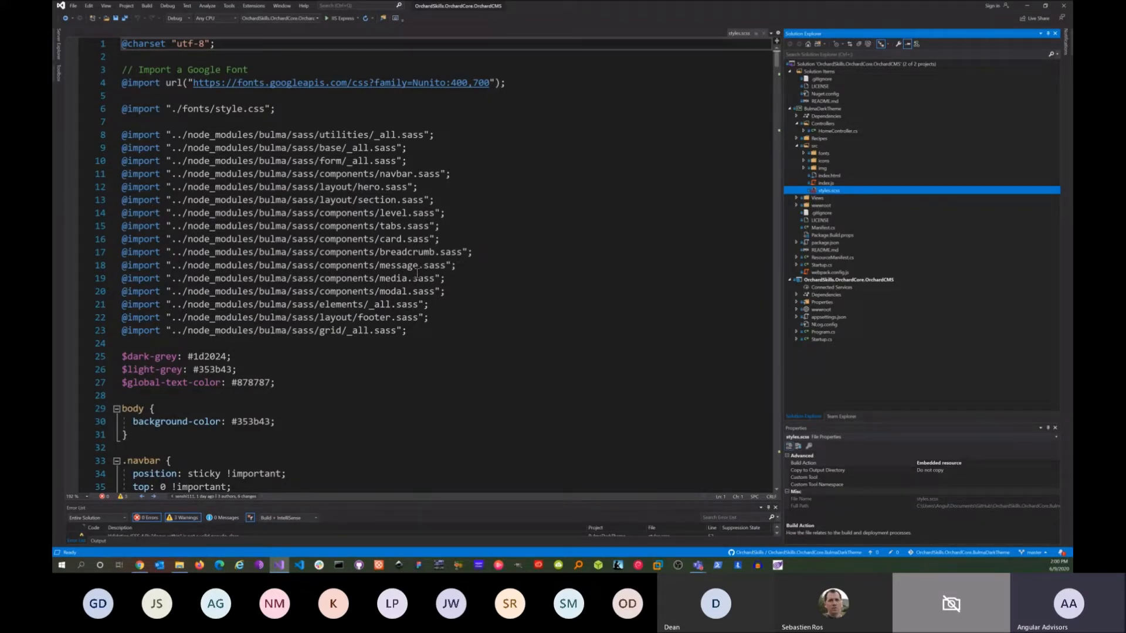
mouse_move(933, 308)
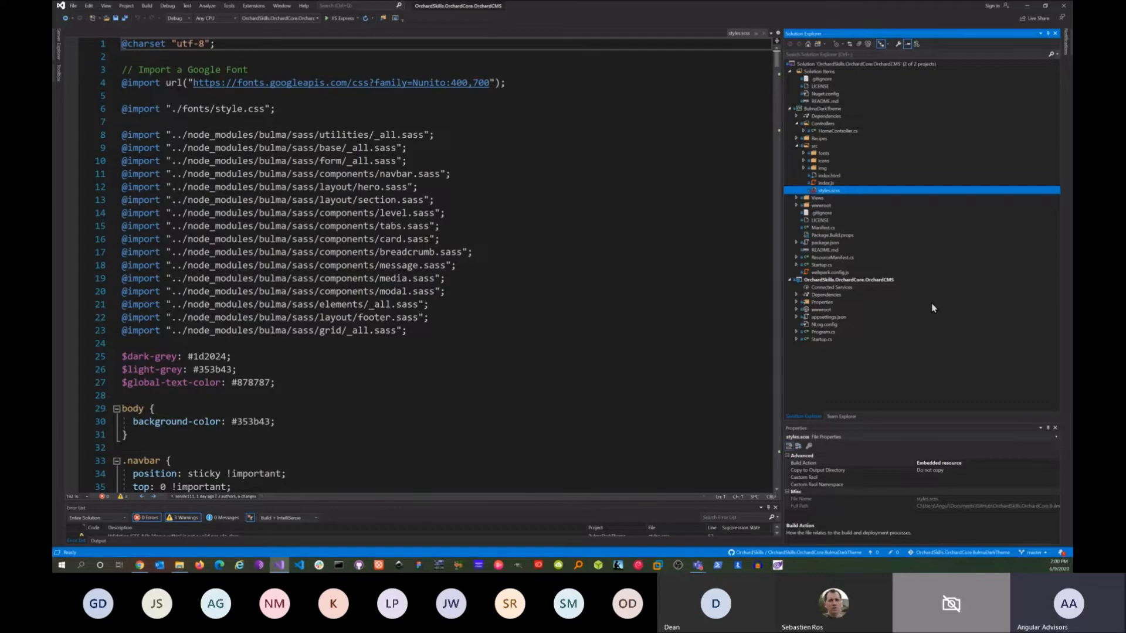
Open webpack.config.js and scroll through its configuration
click(824, 271)
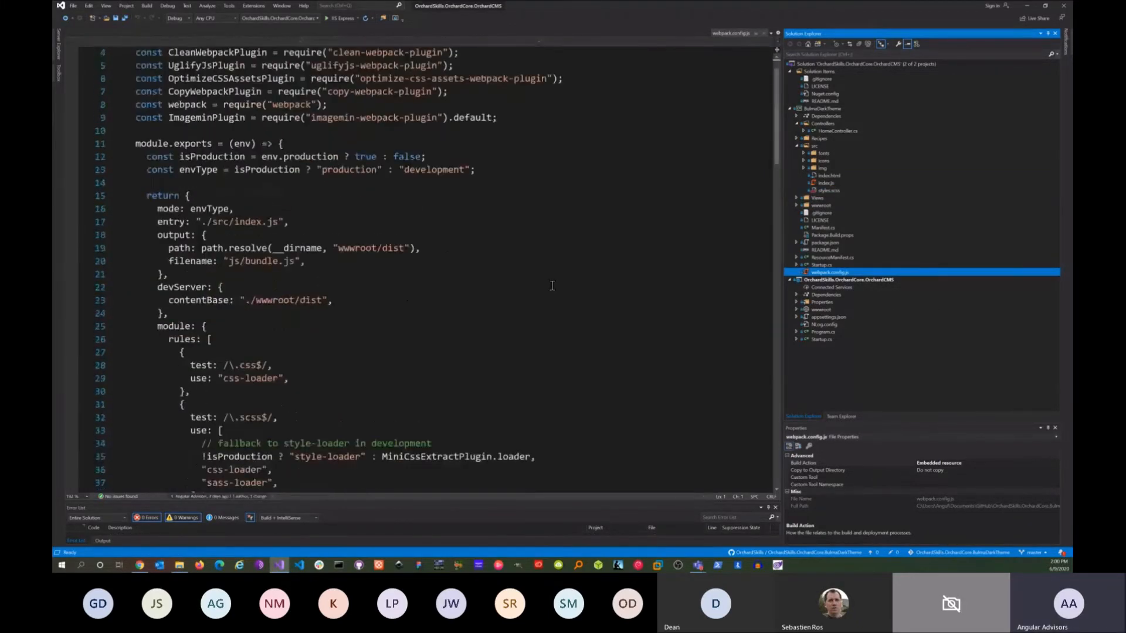
scroll(up, 3)
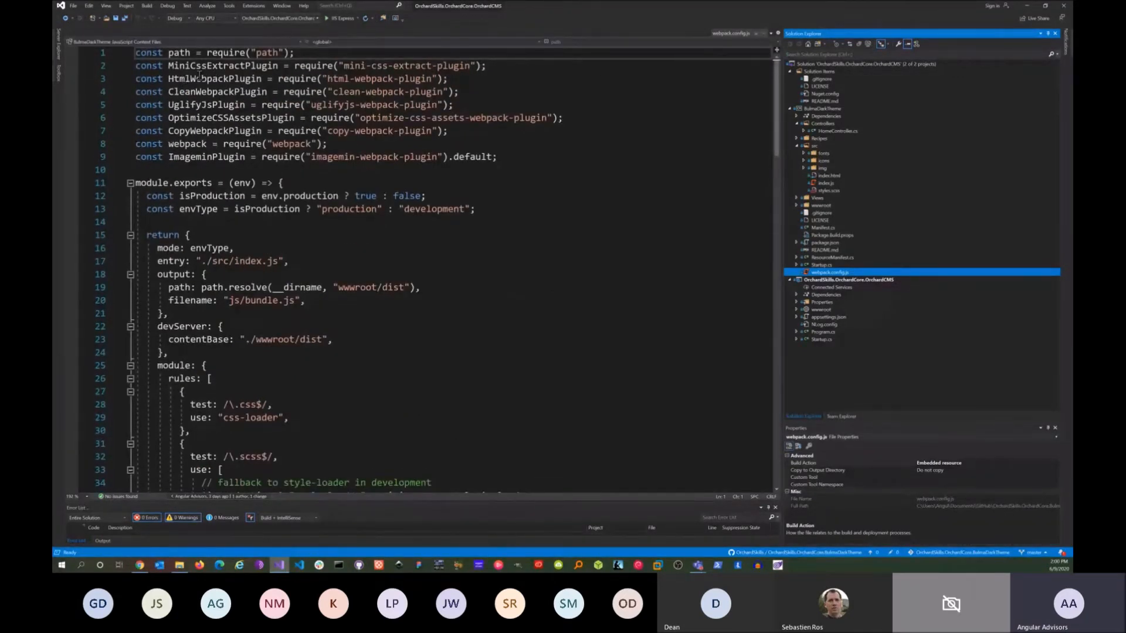
mouse_move(187, 104)
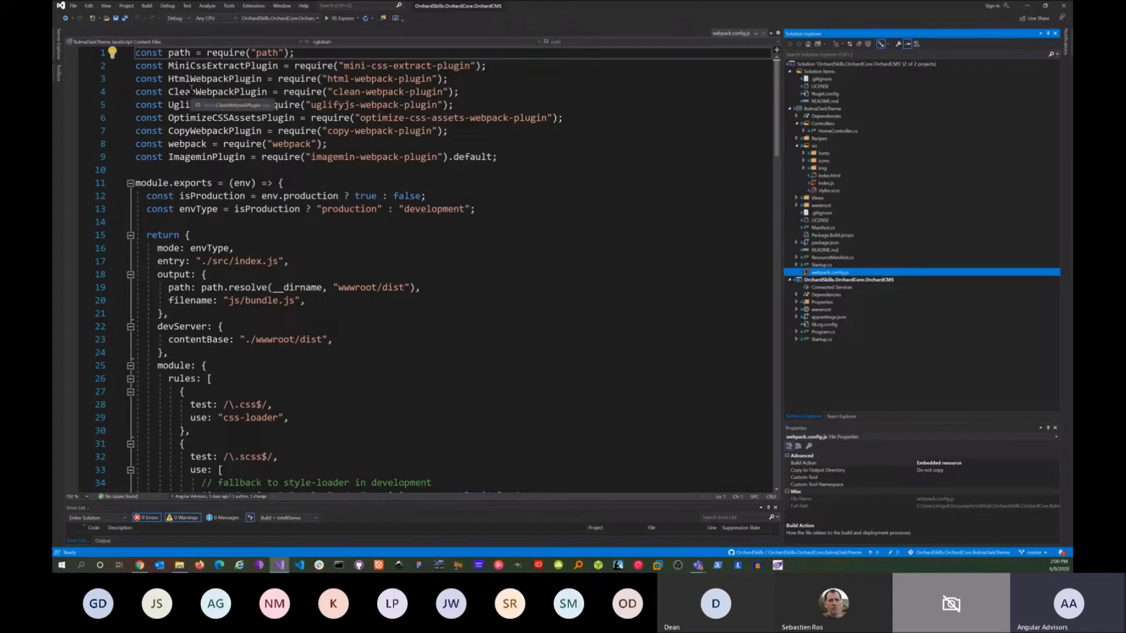
scroll(down, 3)
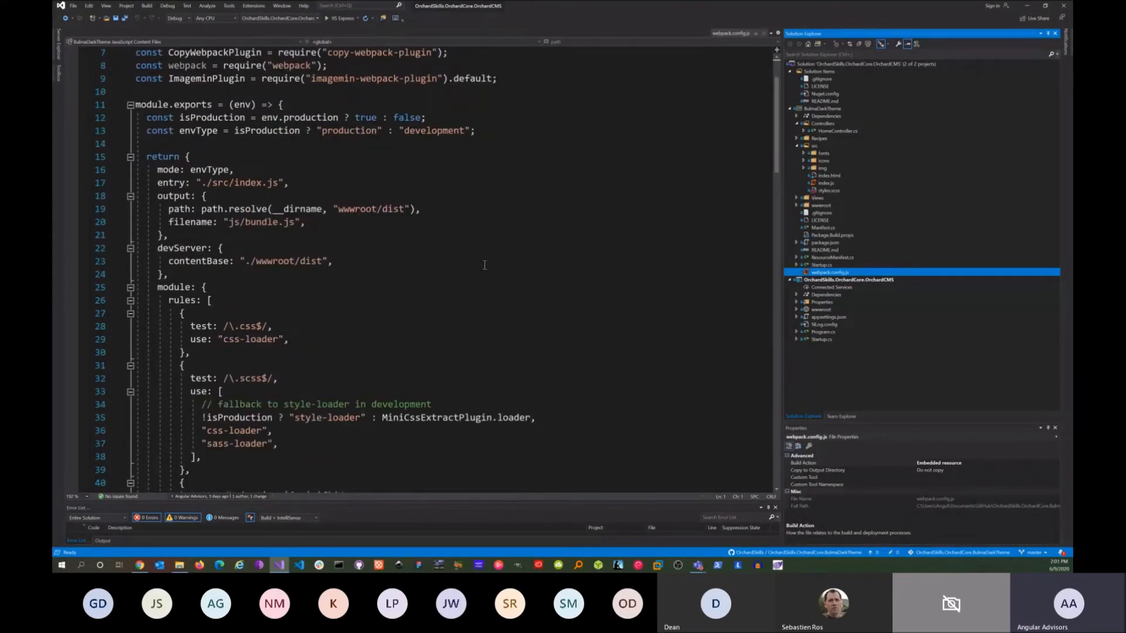
Open package.json and scroll to its devDependencies list
click(824, 241)
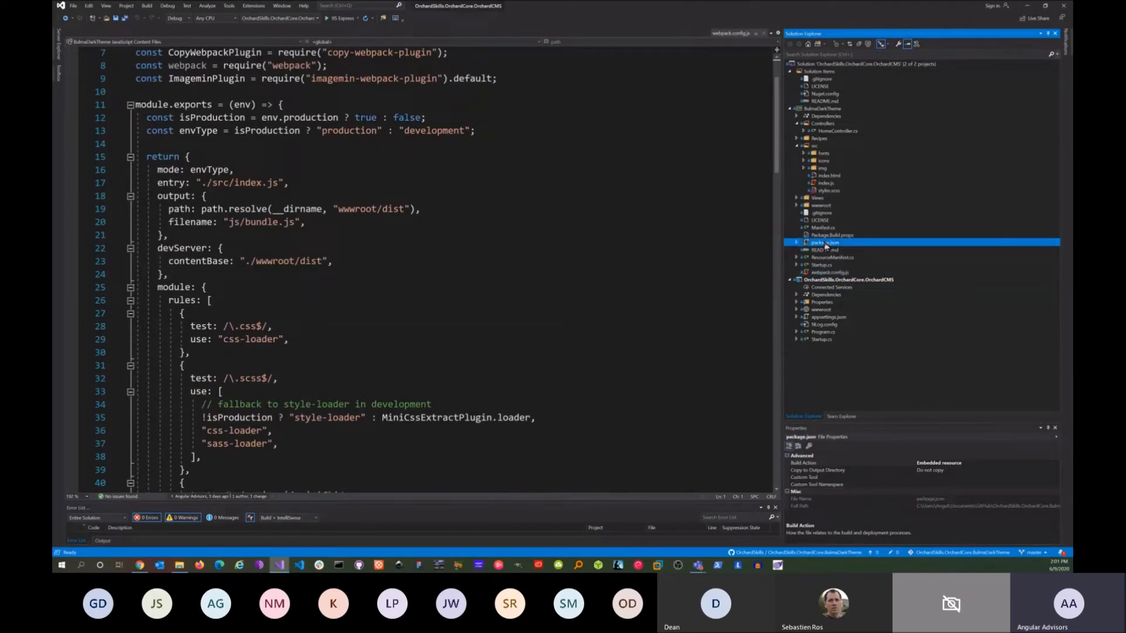
double_click(824, 242)
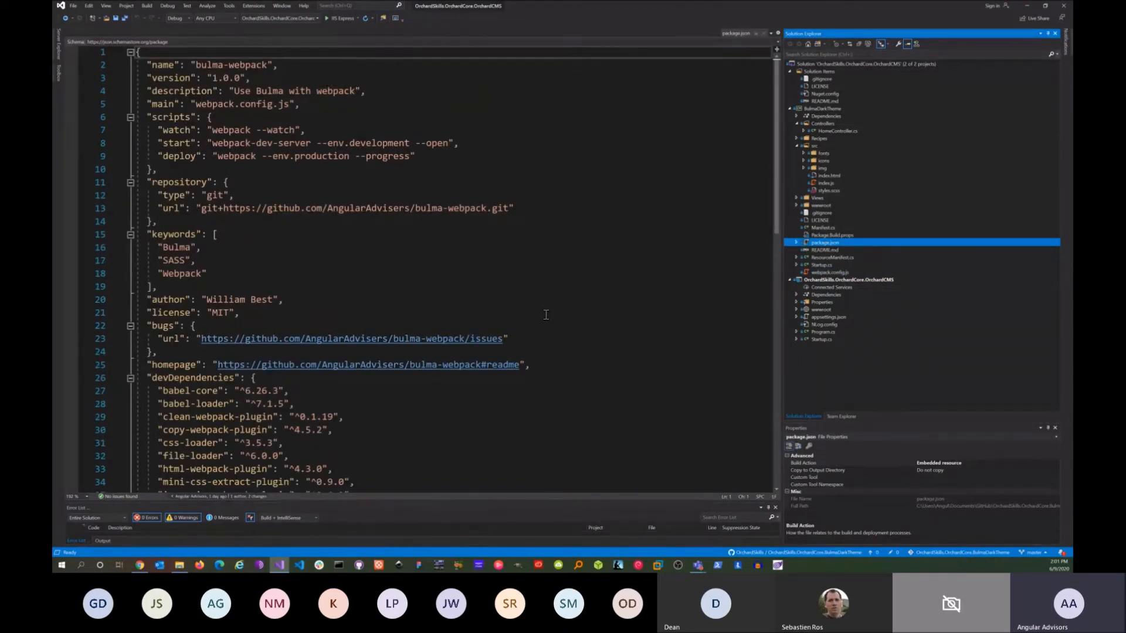
scroll(down, 3)
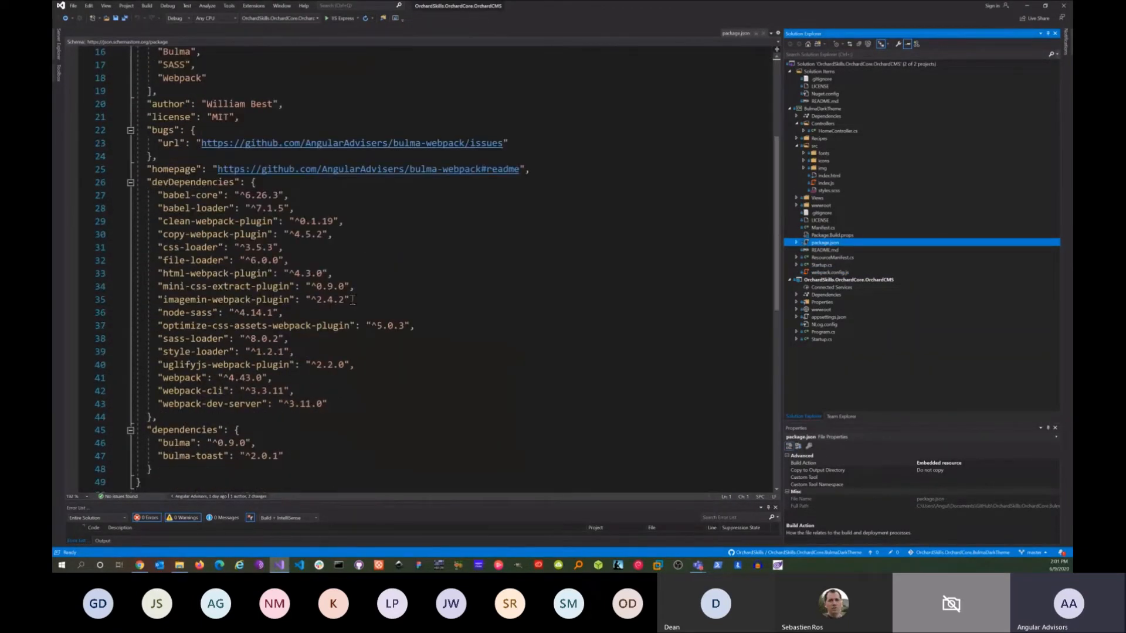
scroll(up, 3)
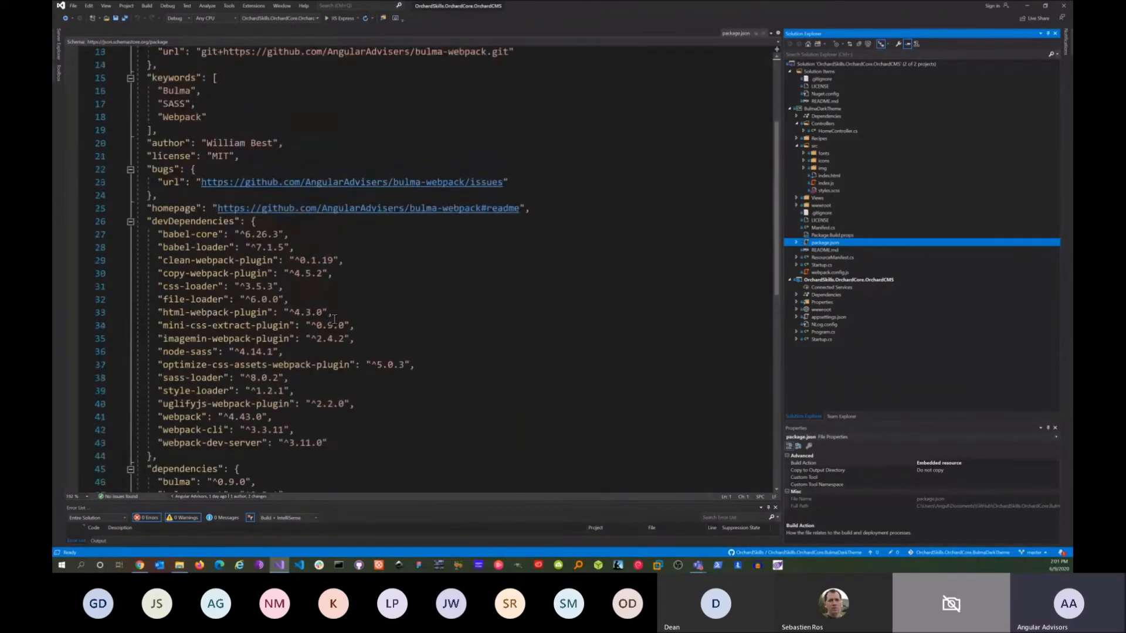
scroll(up, 3)
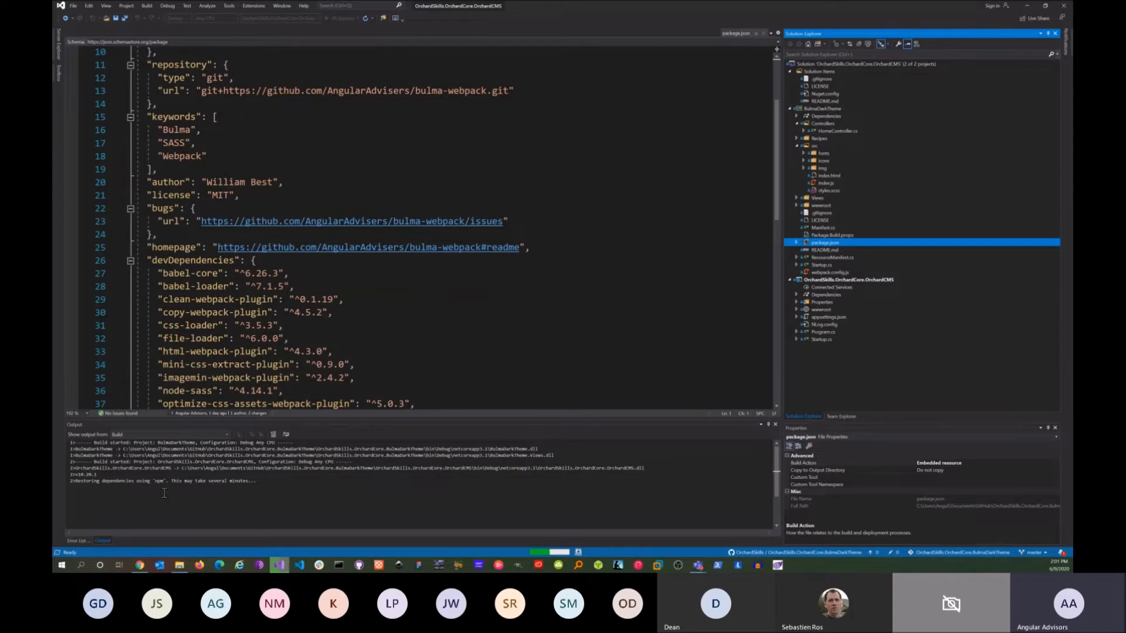
mouse_move(402, 485)
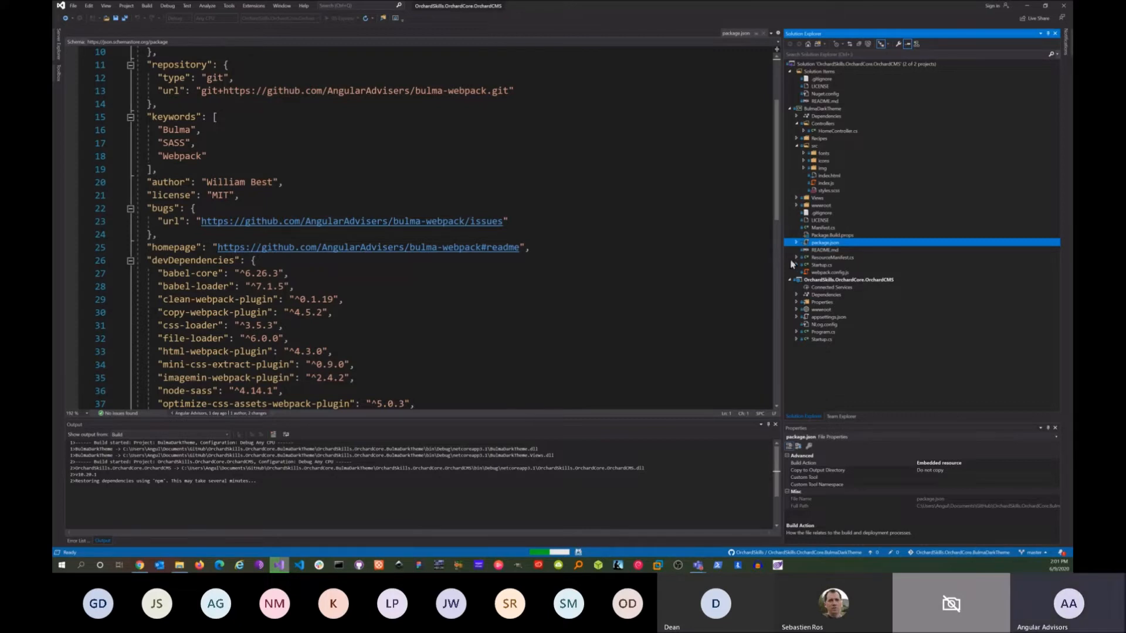
mouse_move(680, 243)
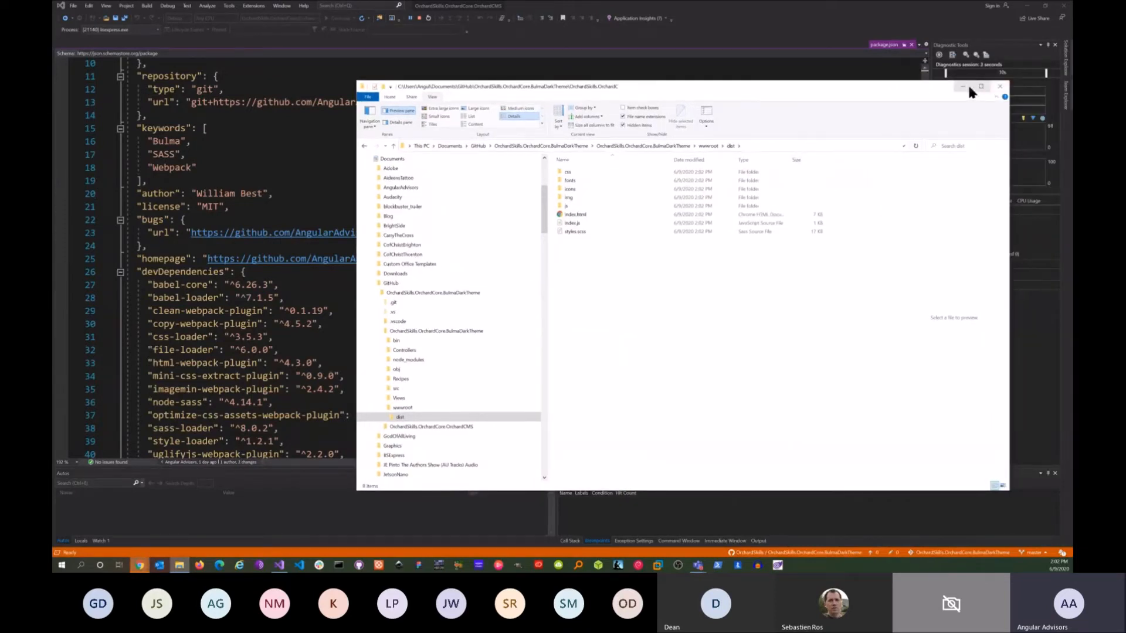
Put the dist folder's File Explorer window away
click(999, 86)
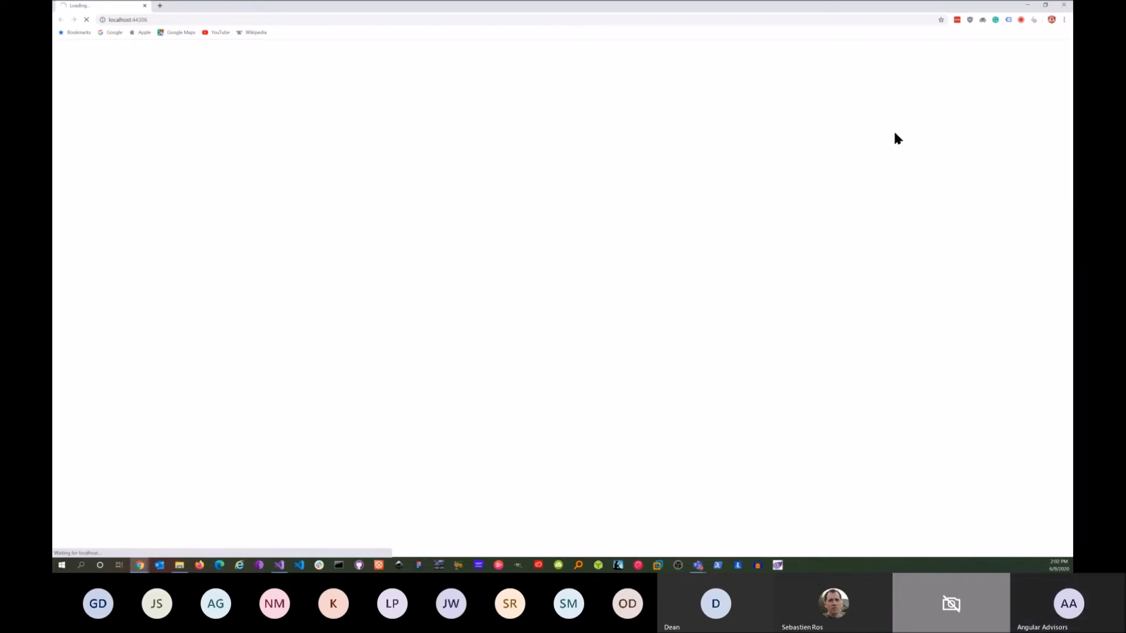
mouse_move(766, 224)
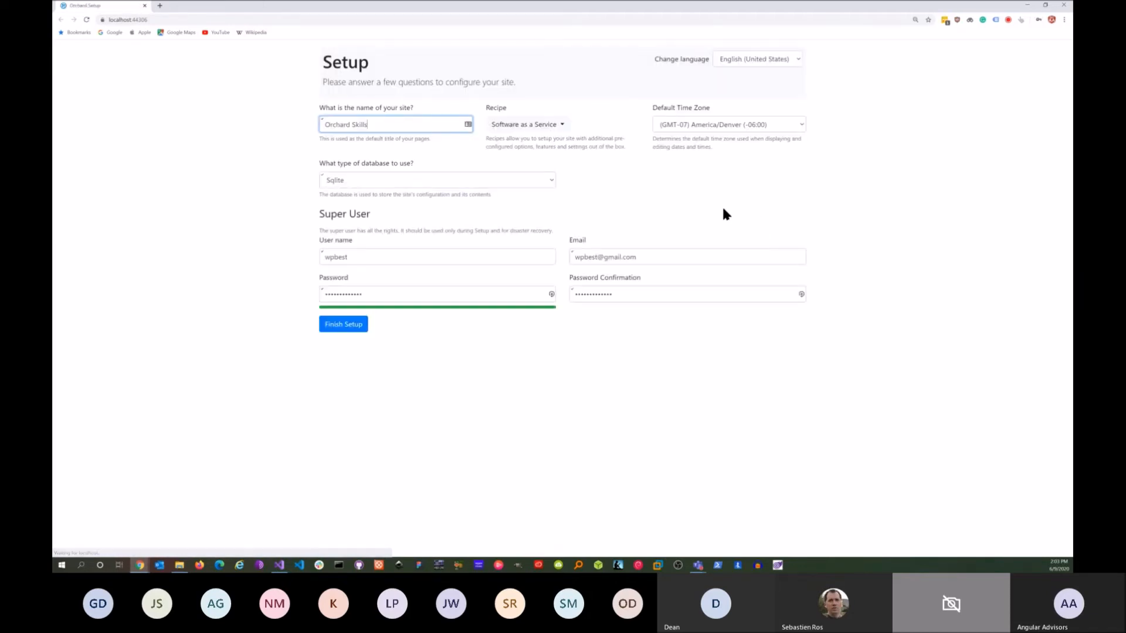
mouse_move(402, 341)
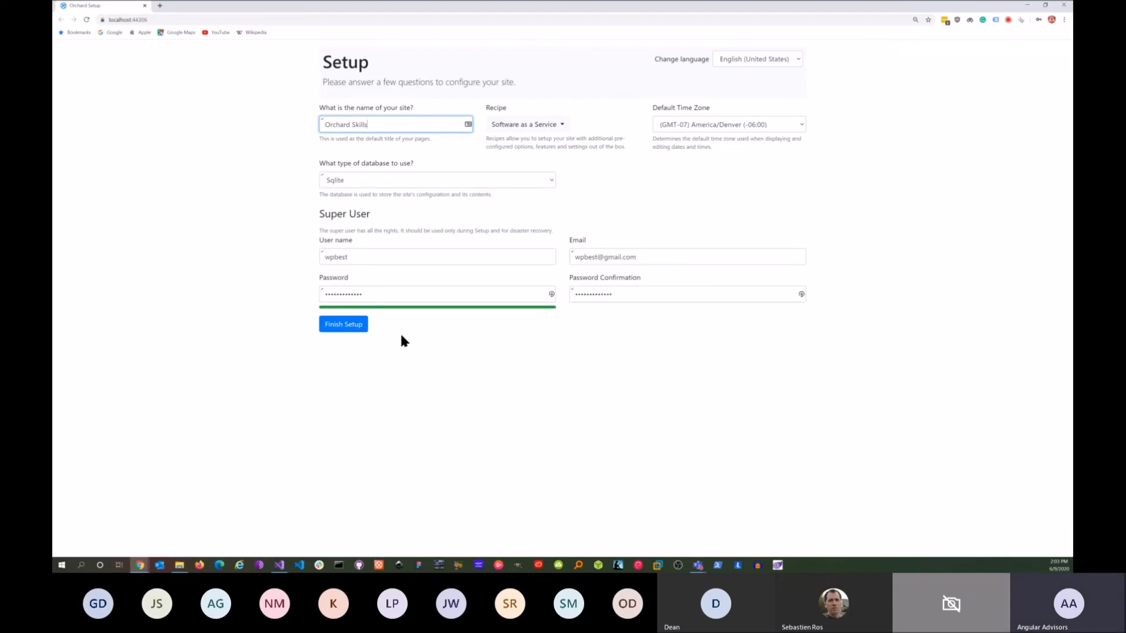
Choose the Bulma Dark Theme recipe and finish the Orchard Skills site setup
click(527, 125)
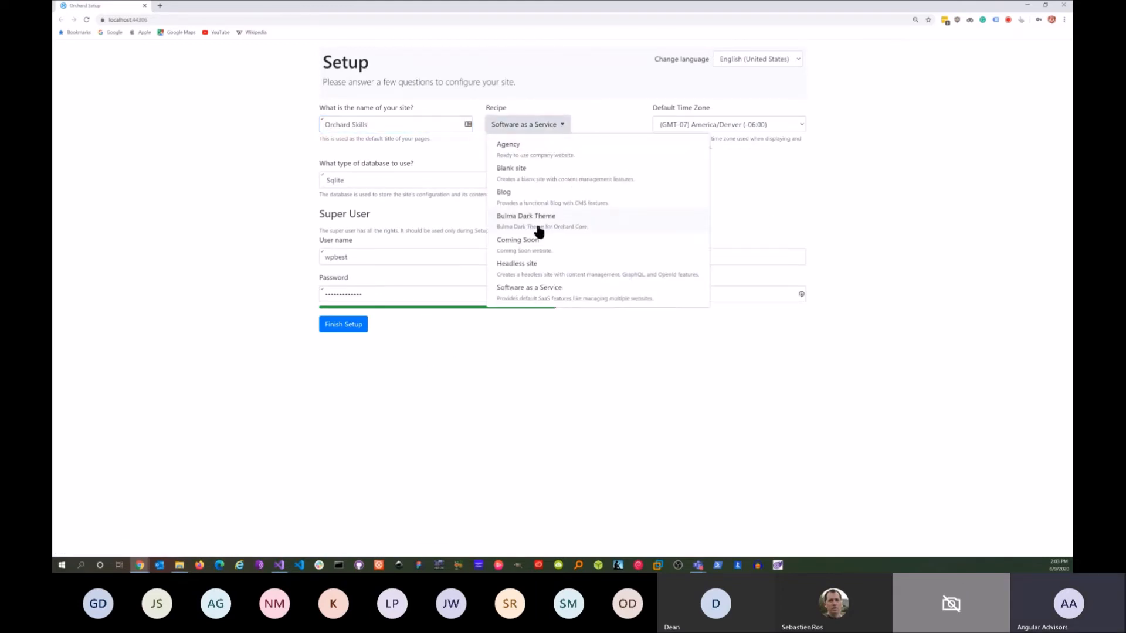
click(525, 215)
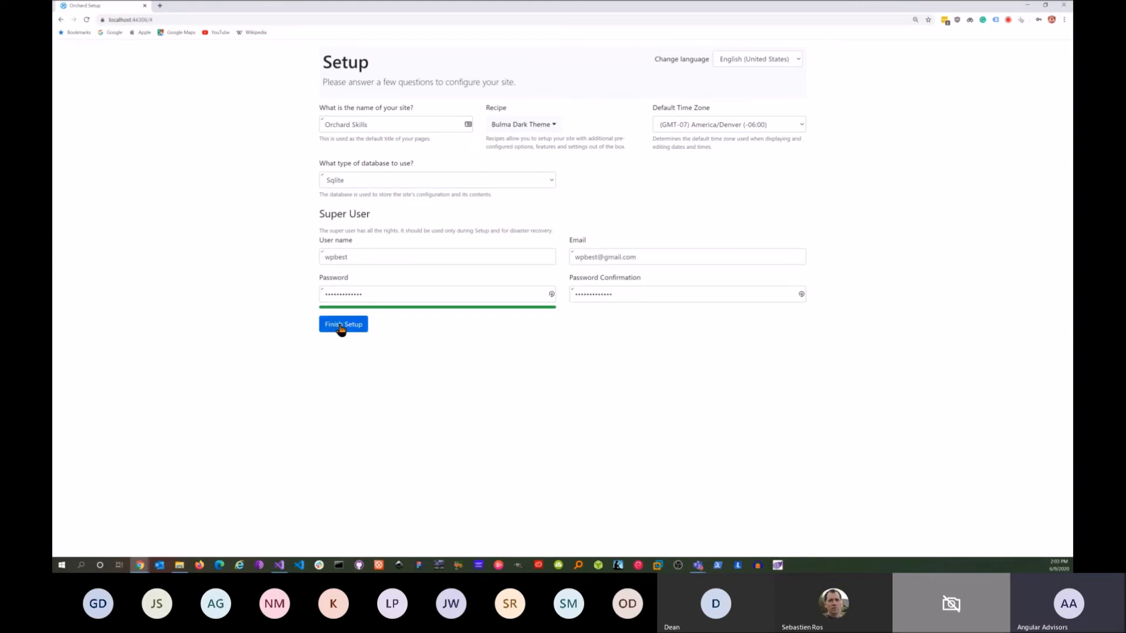
click(342, 324)
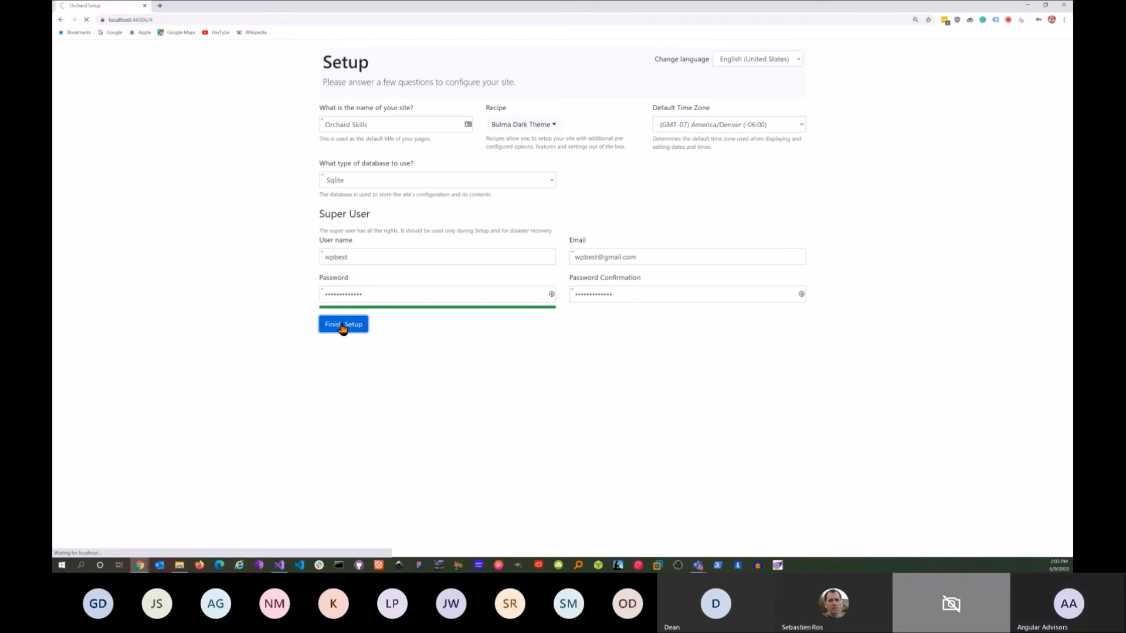
click(343, 323)
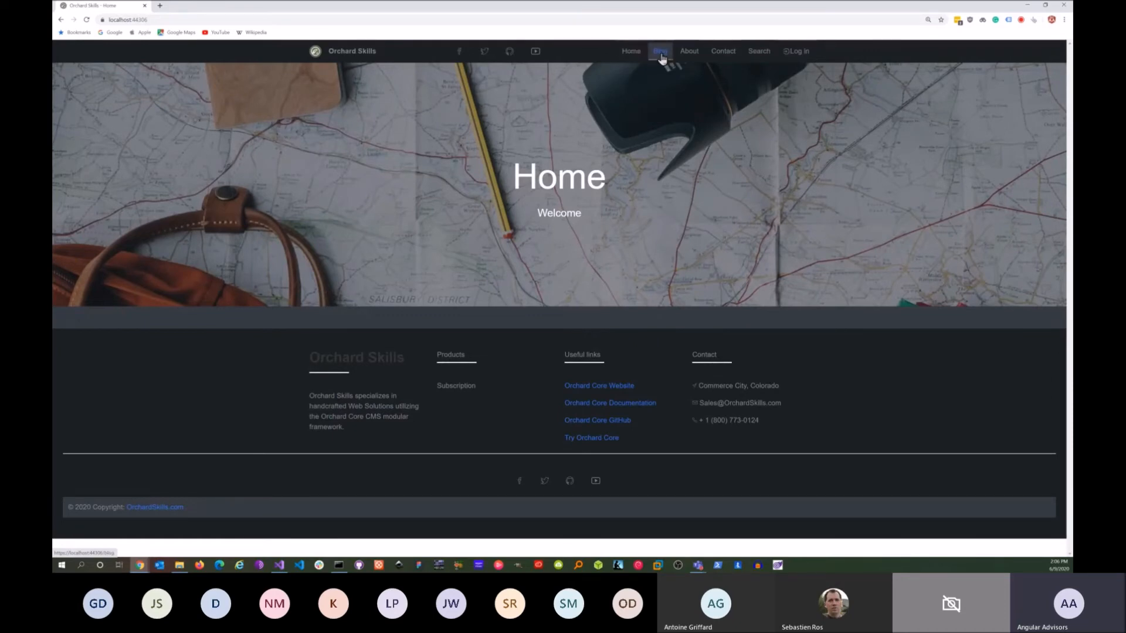
Browse the Blog page and list all its categories, then return to the Blog
click(659, 51)
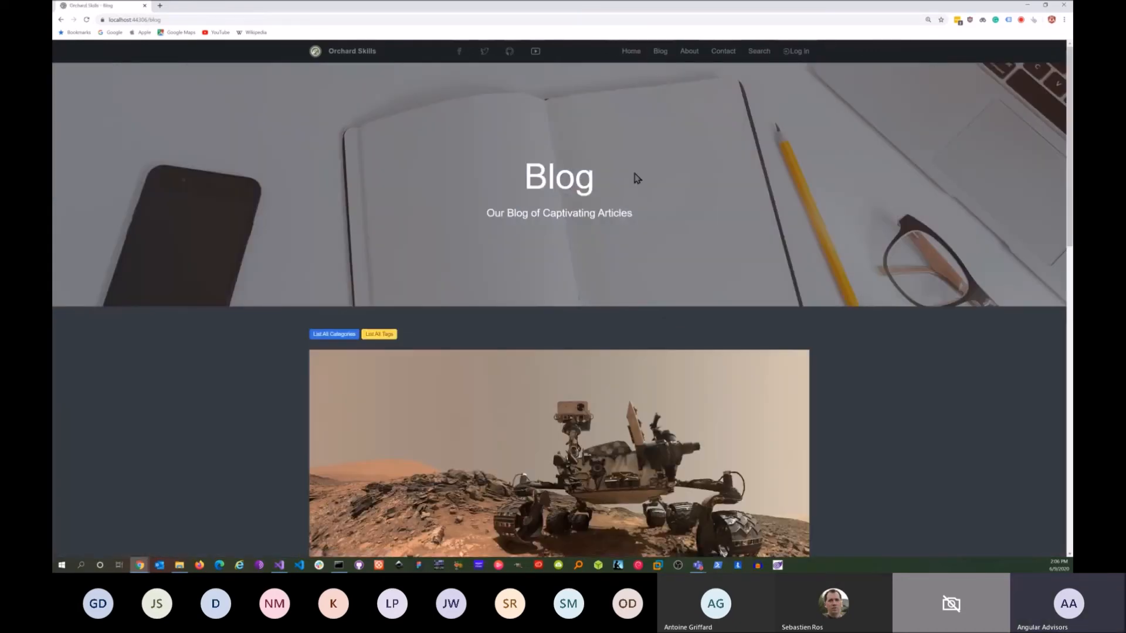
scroll(down, 3)
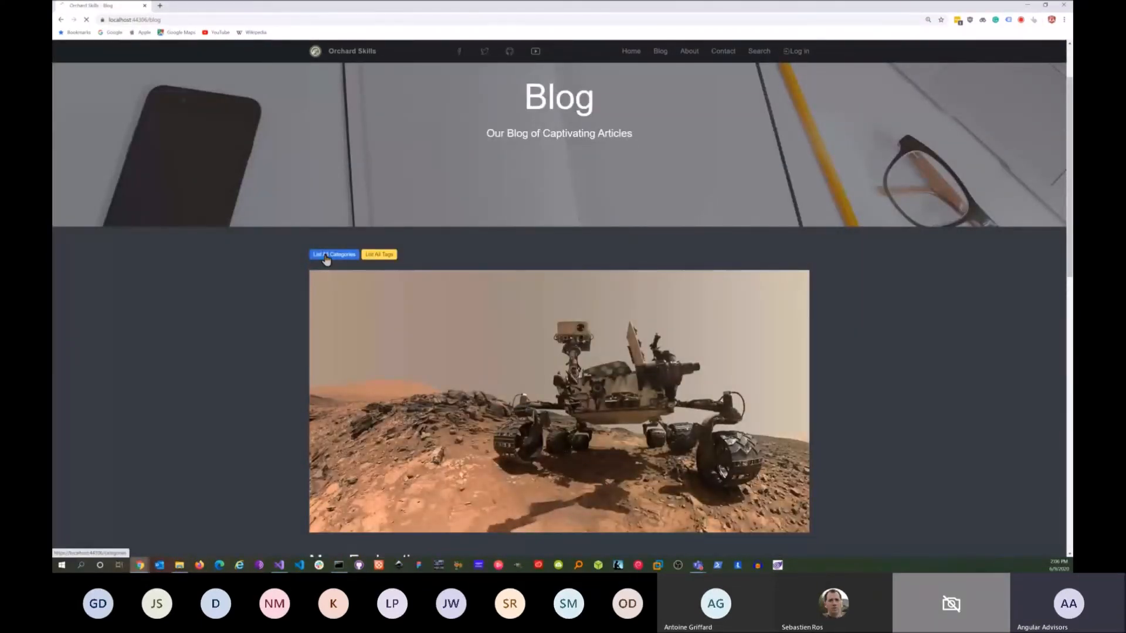
click(332, 254)
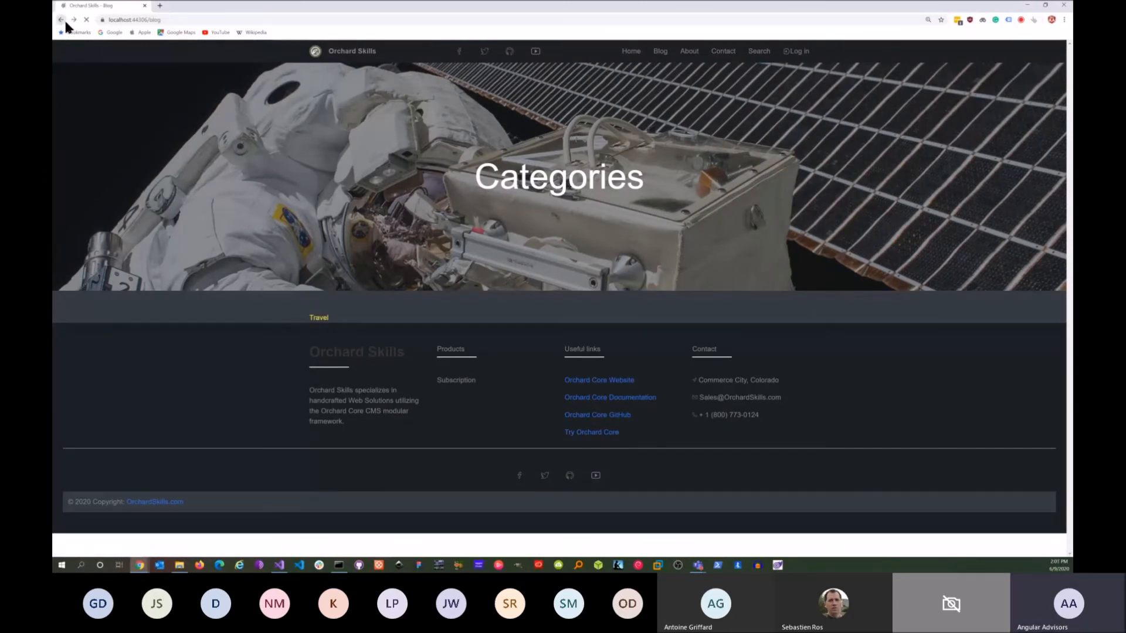
click(61, 19)
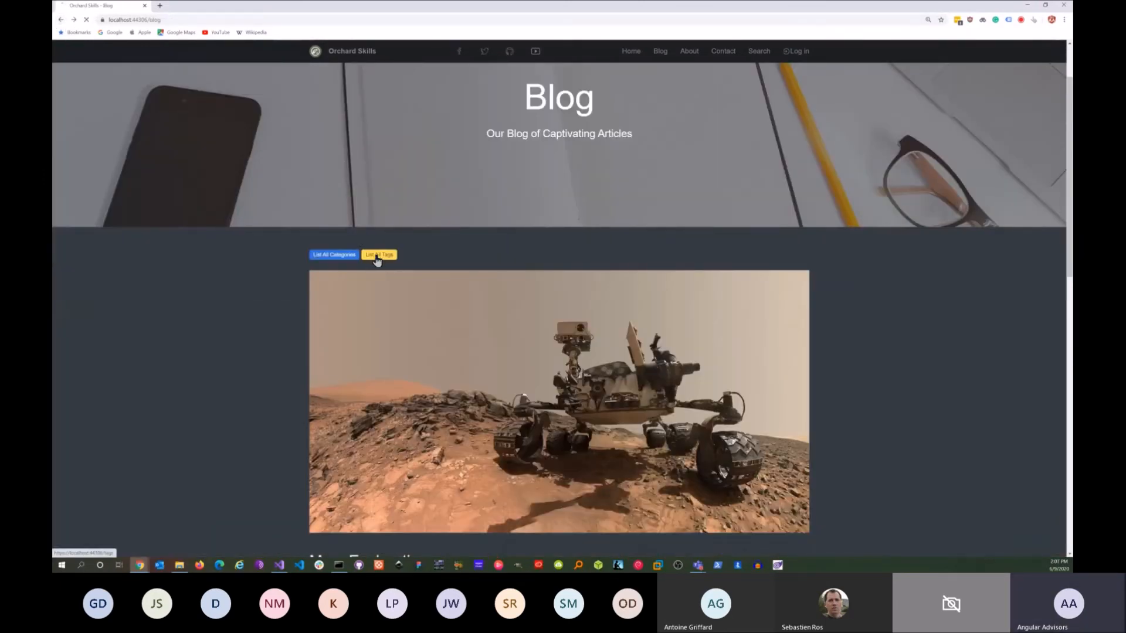
List all blog tags and view the posts tagged Mars
click(378, 254)
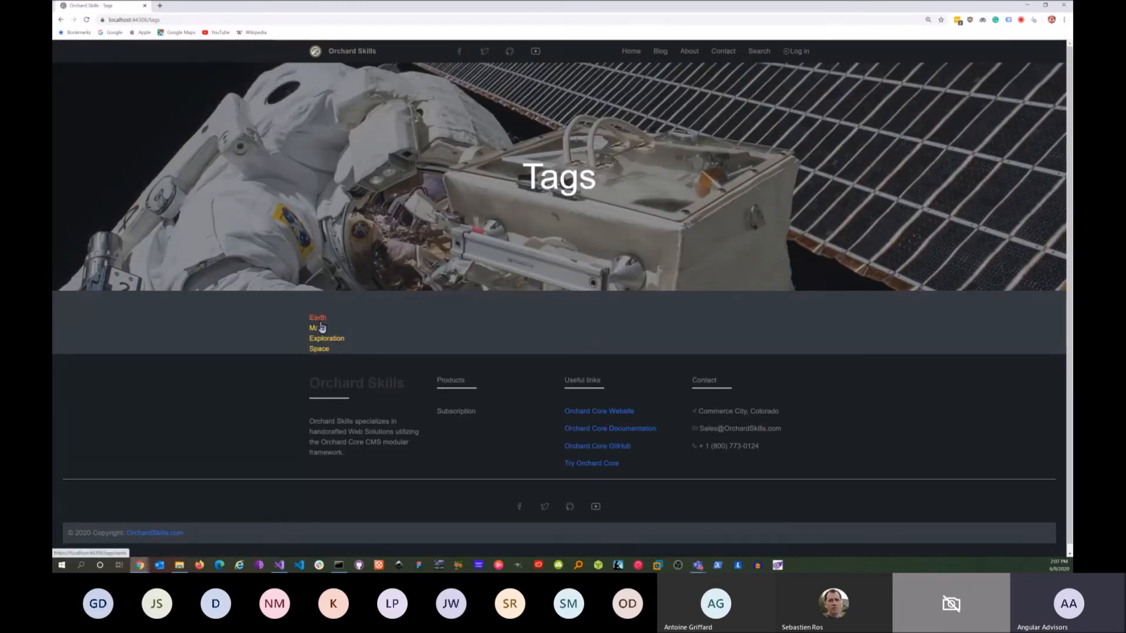
click(314, 328)
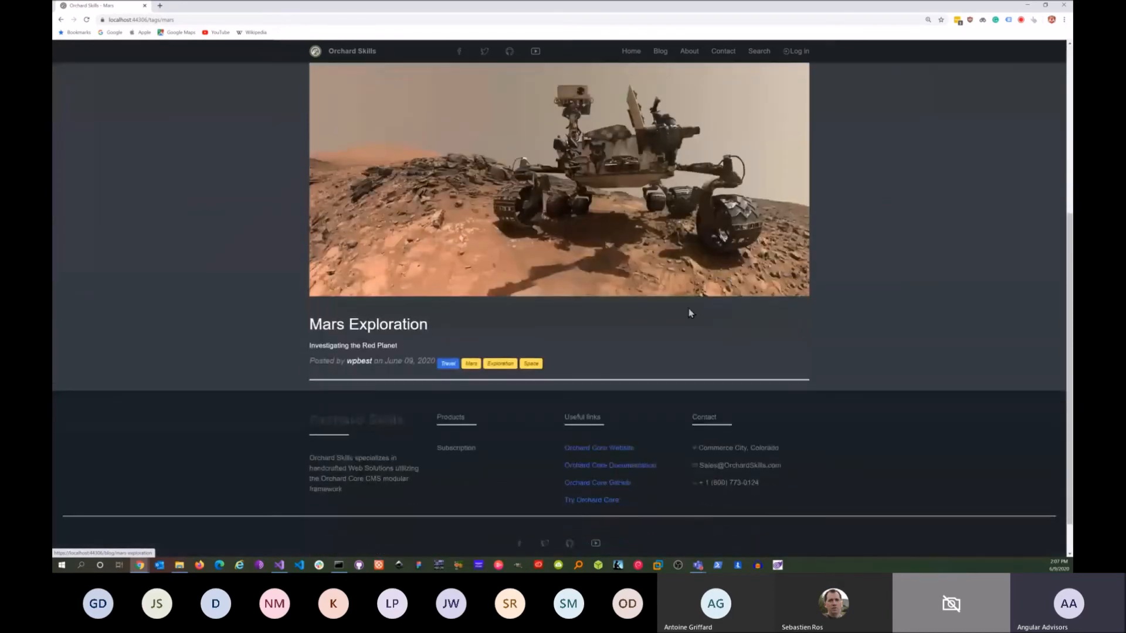
scroll(up, 3)
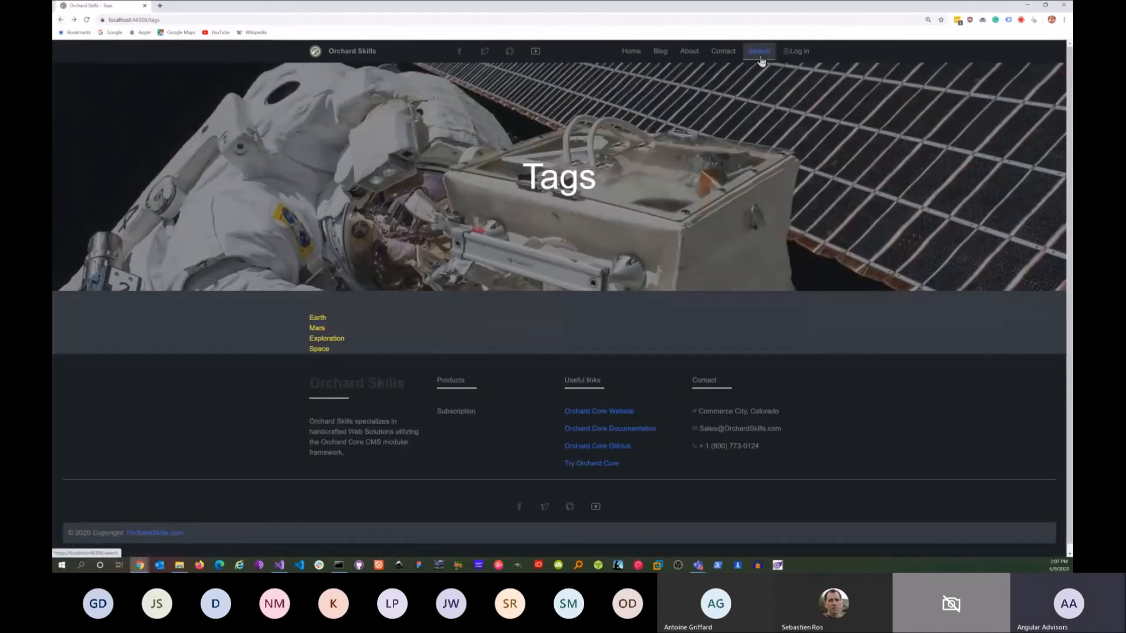
Search the site for Mars to find the Mars Exploration post, then show the Contact page
click(759, 51)
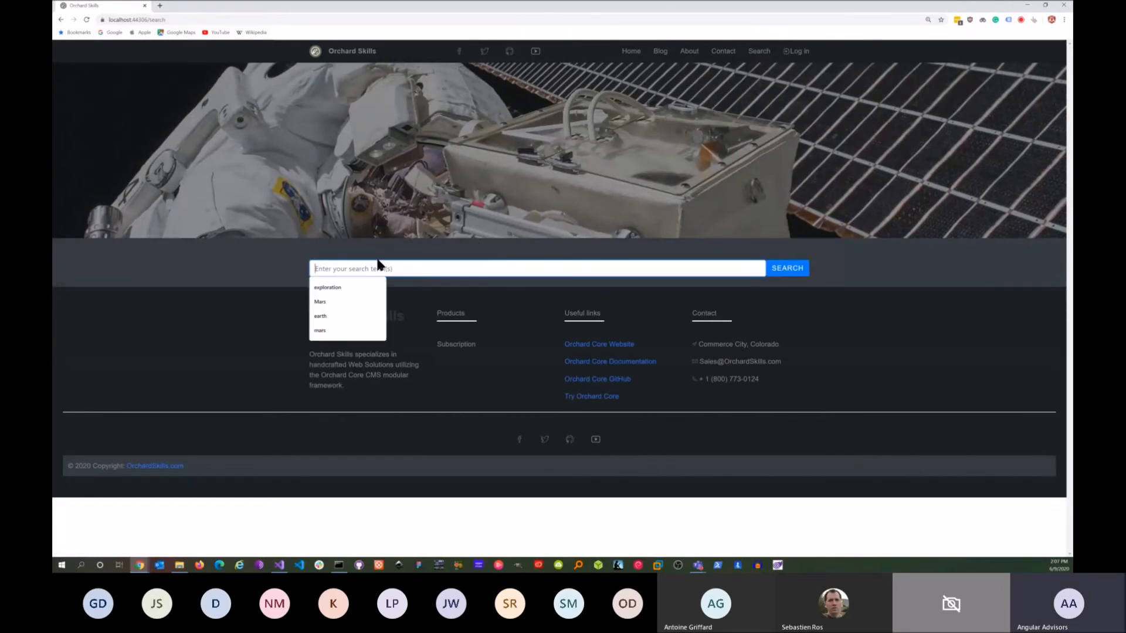
text(mar)
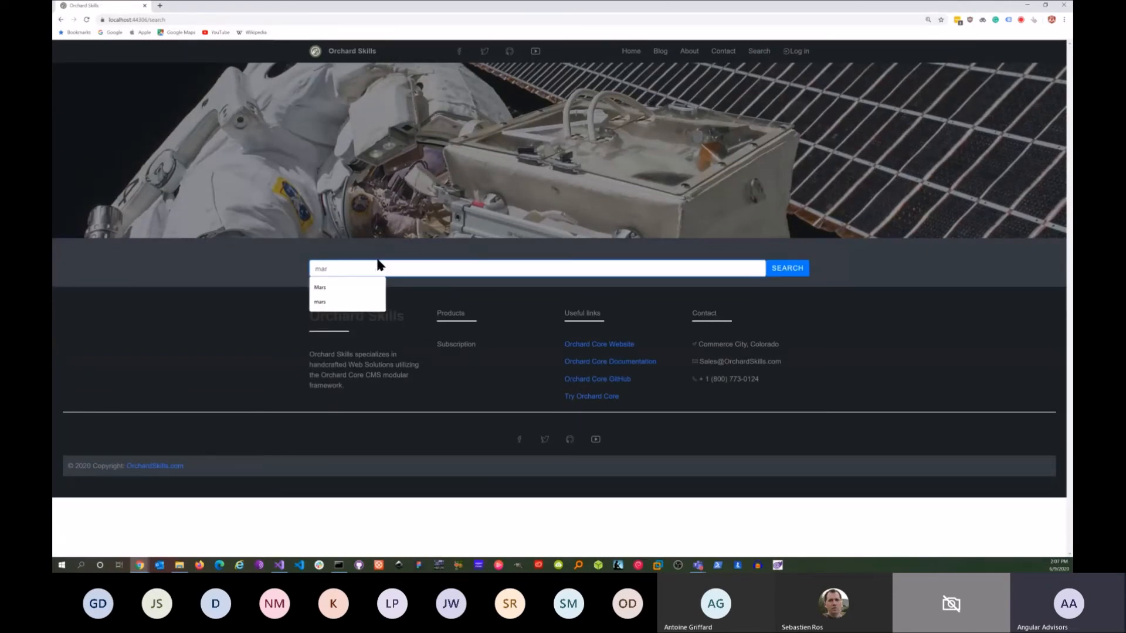
click(320, 287)
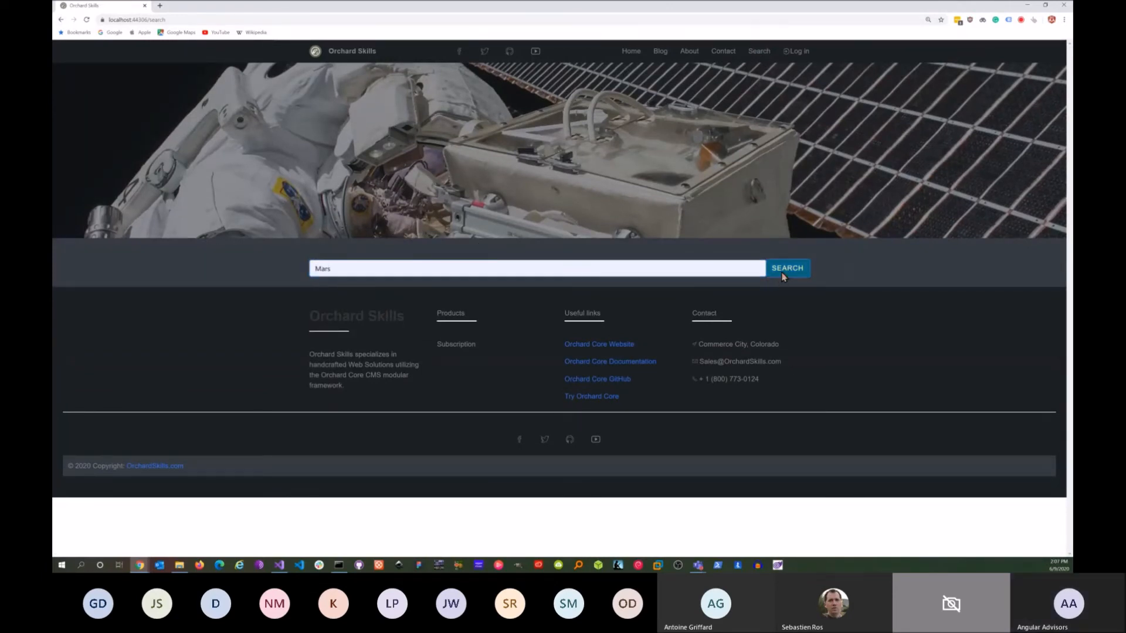
click(786, 267)
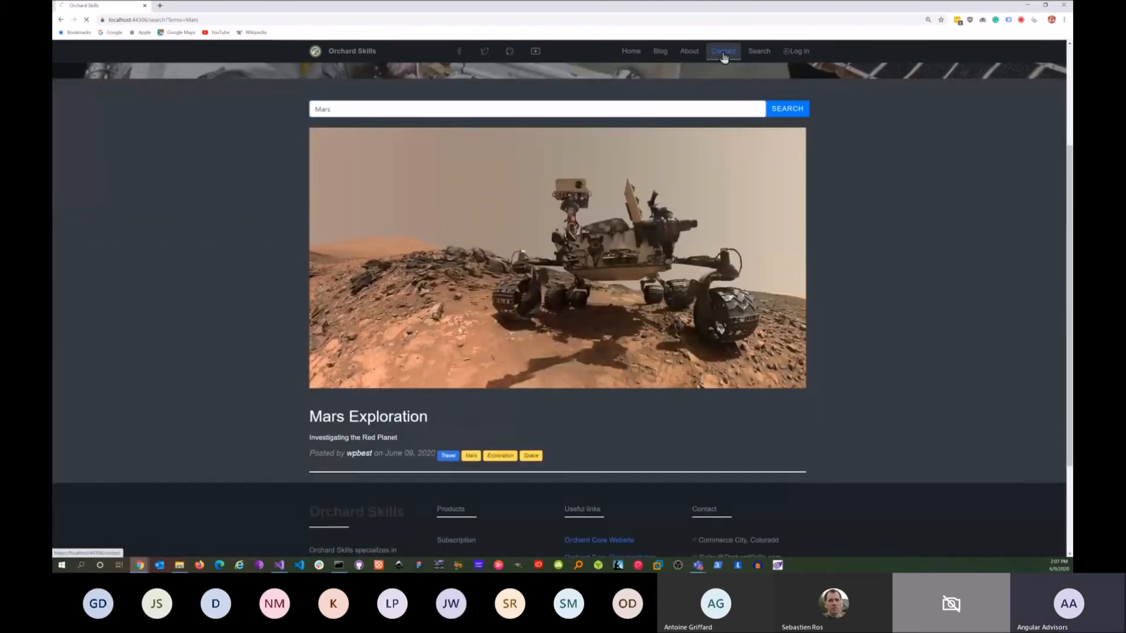
click(723, 51)
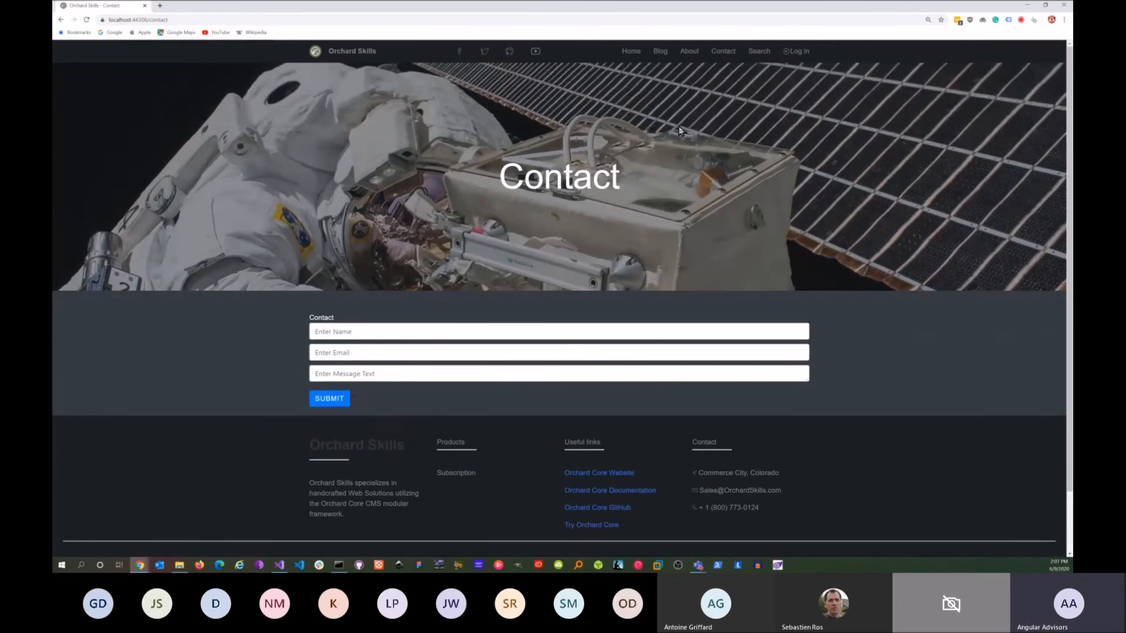
mouse_move(764, 108)
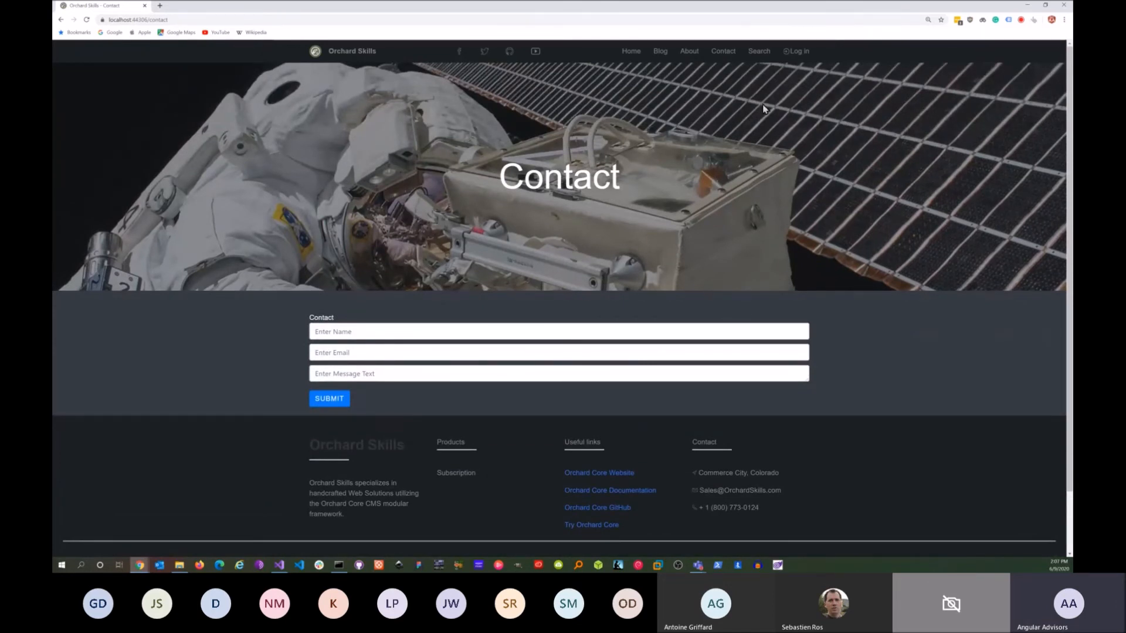
mouse_move(1052, 10)
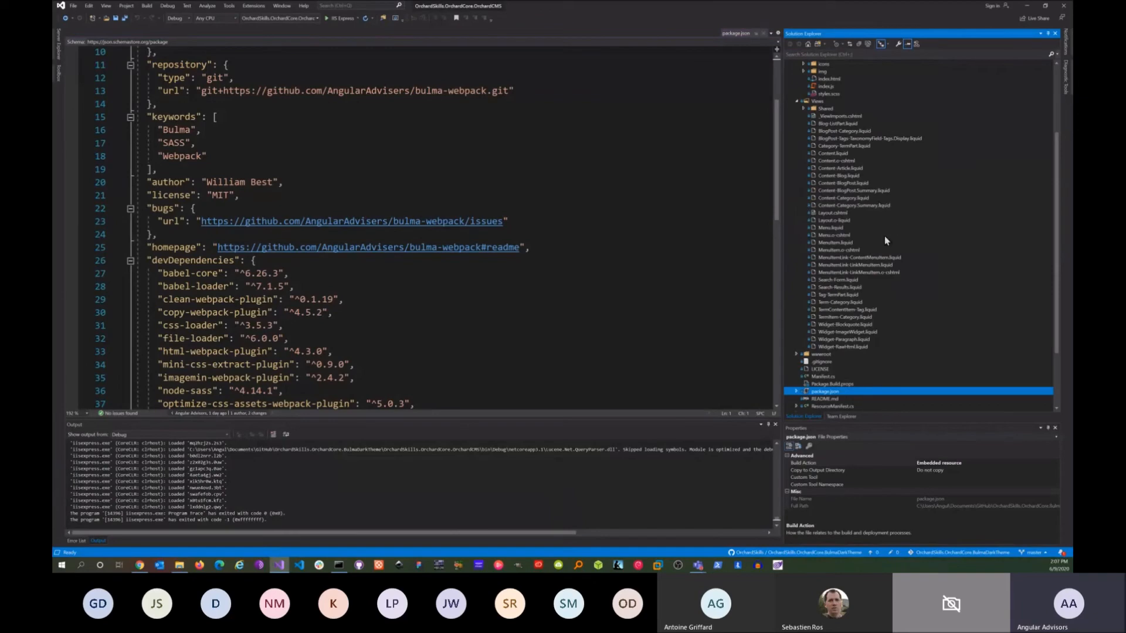
mouse_move(852, 220)
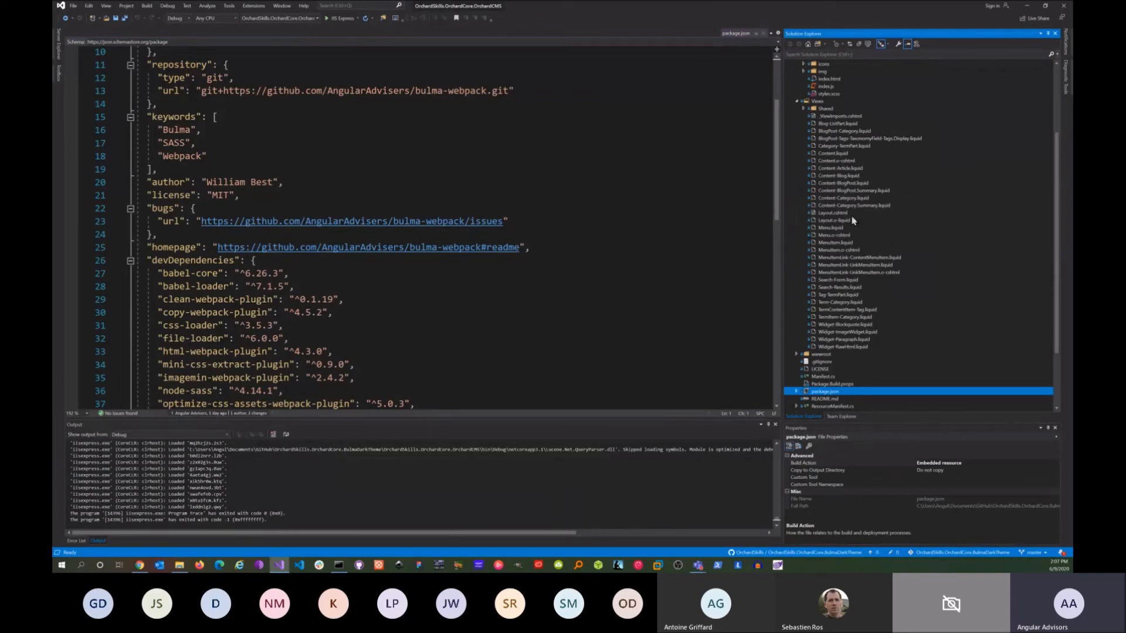
Open Views/Layout.cshtml and scroll to the navbar-burger toggle script
double_click(831, 212)
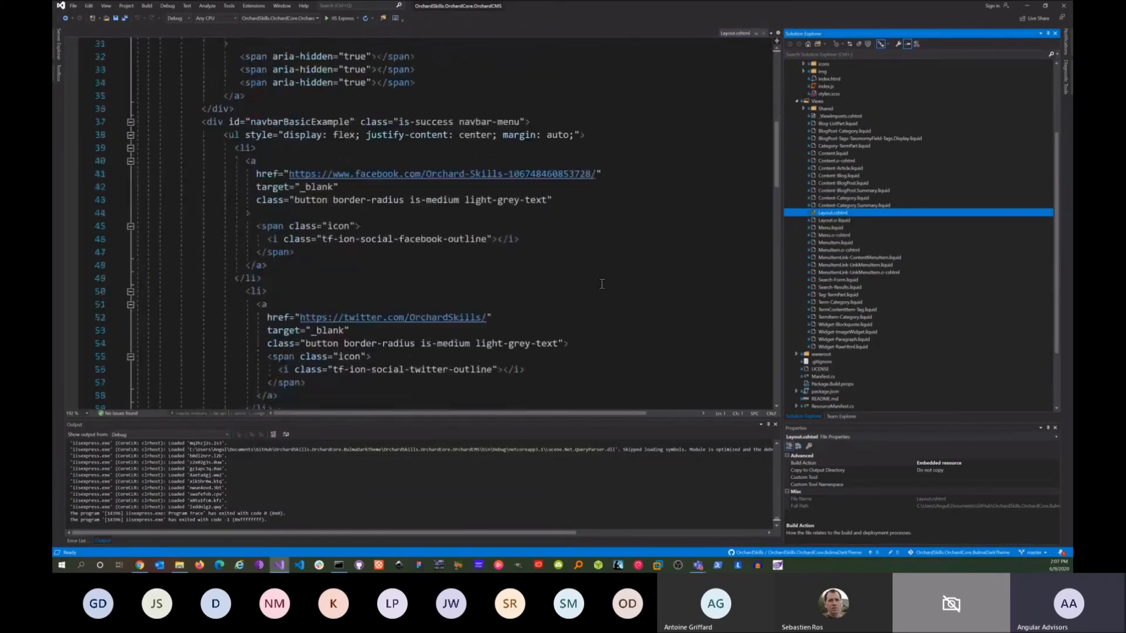
scroll(down, 3)
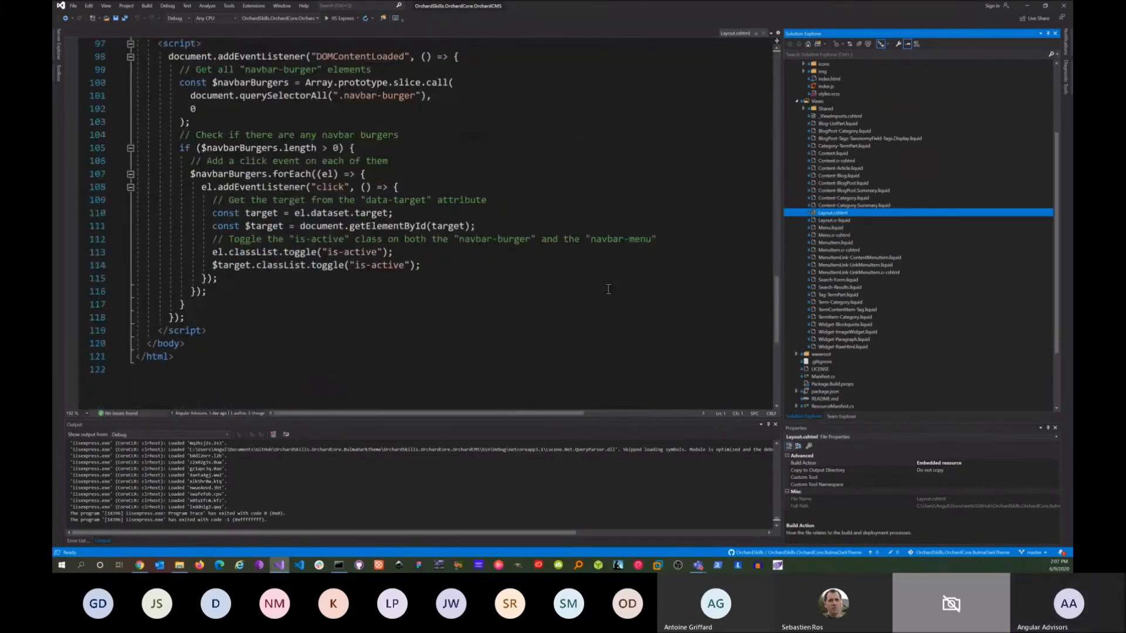